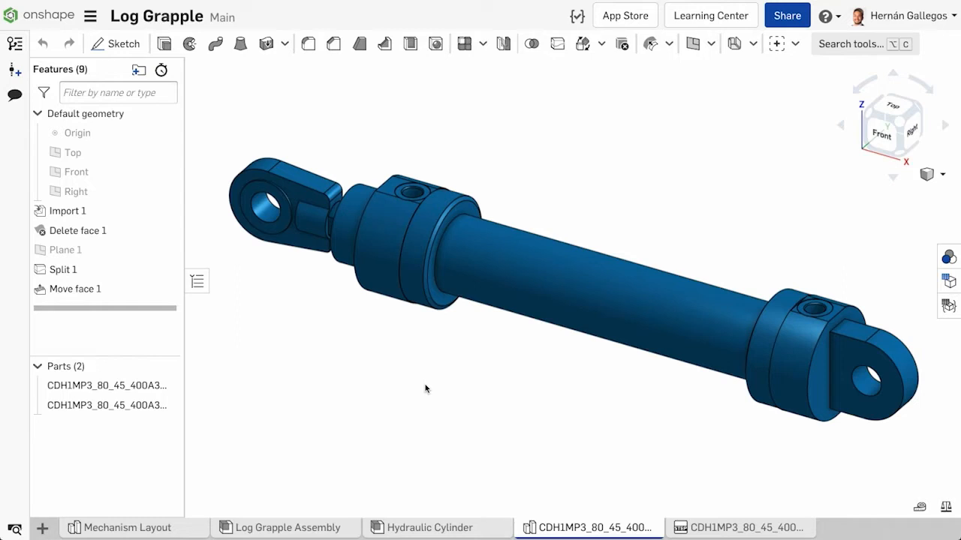
mouse_move(448, 388)
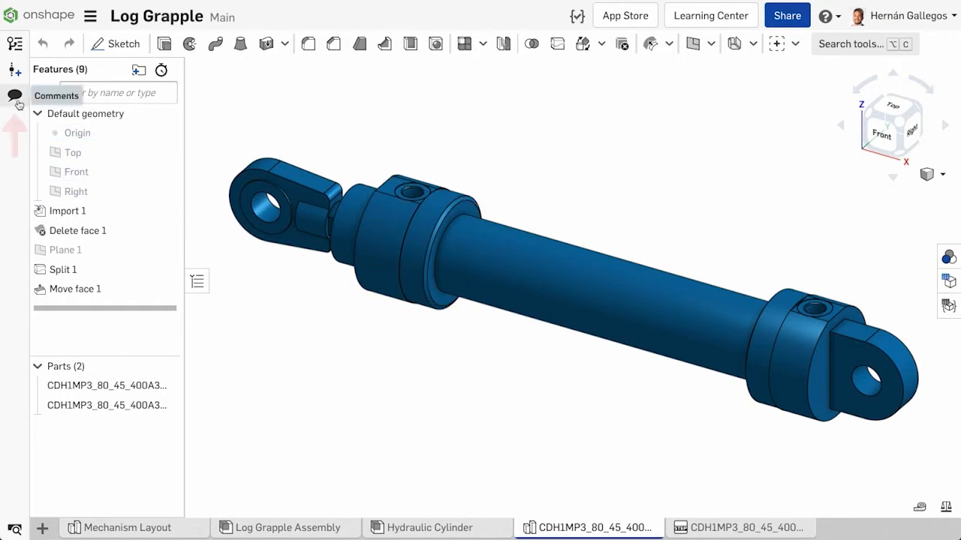
Post the comment 'Can you check this diameter?' on the cylinder part studio.
click(15, 95)
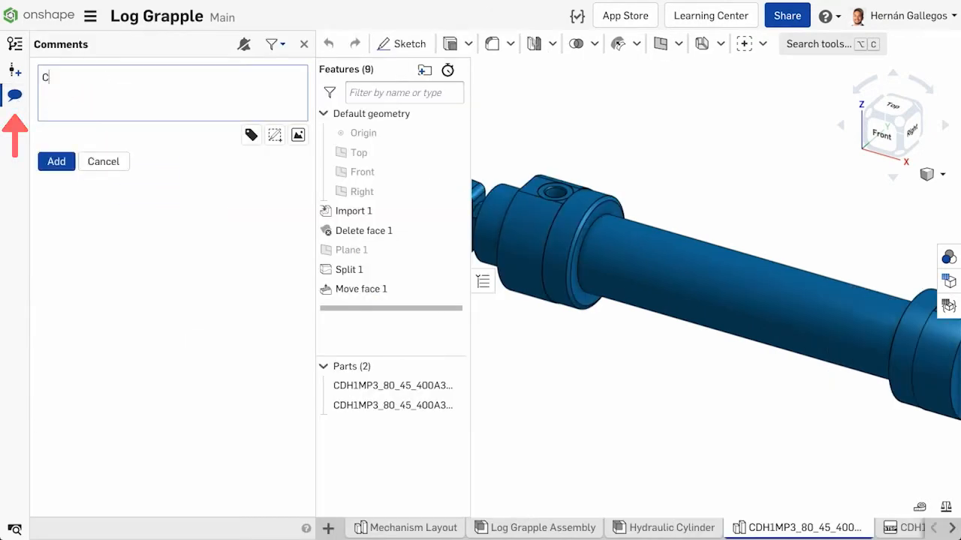
text(an you check)
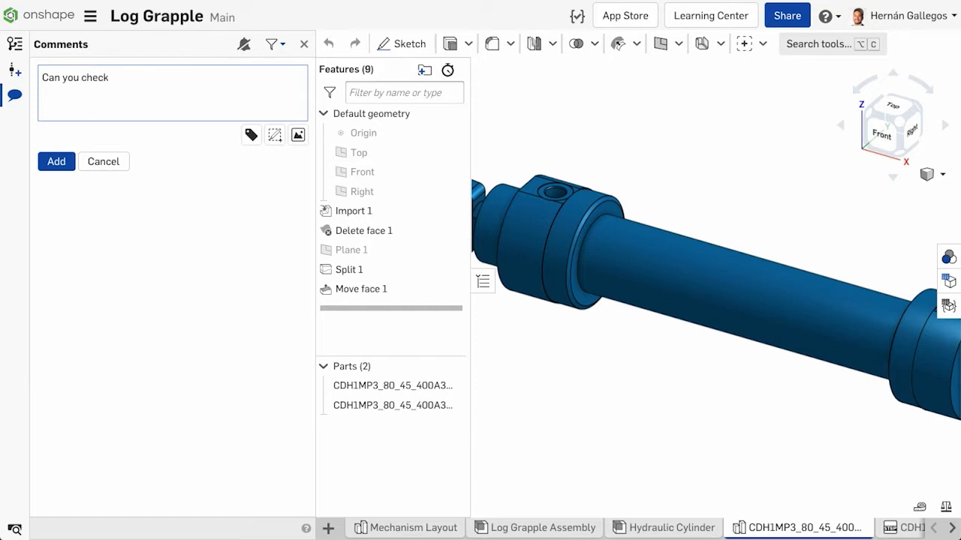
text(this diameter?)
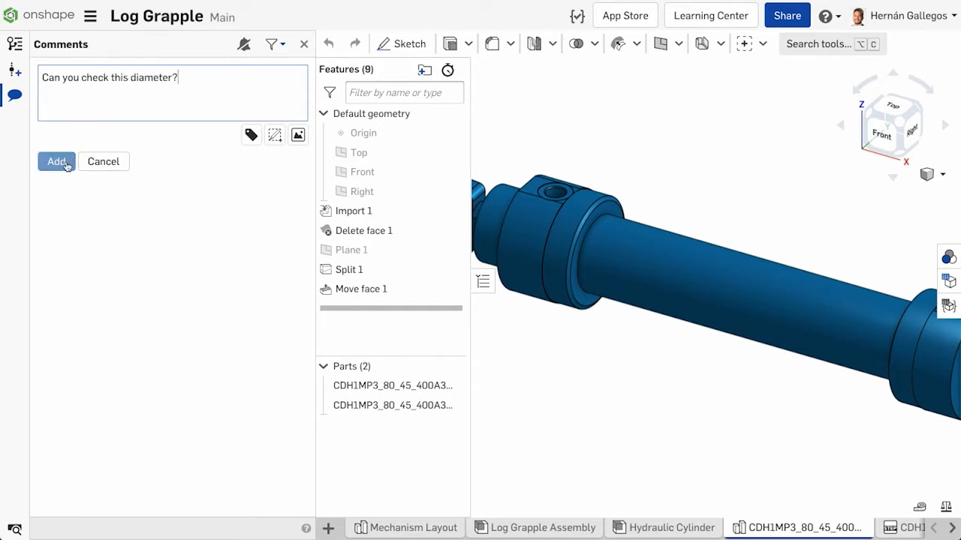
click(56, 162)
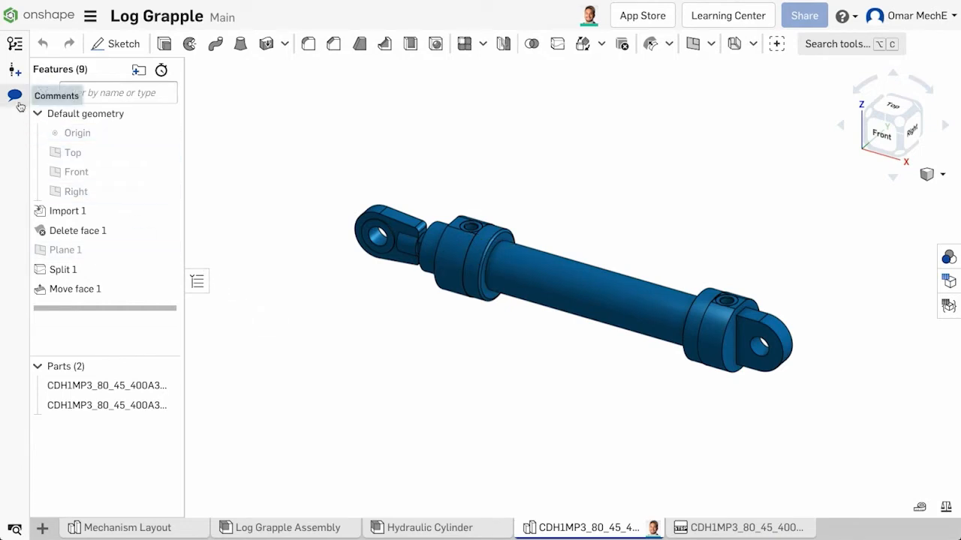
View the My account profile page from the account dropdown.
click(15, 96)
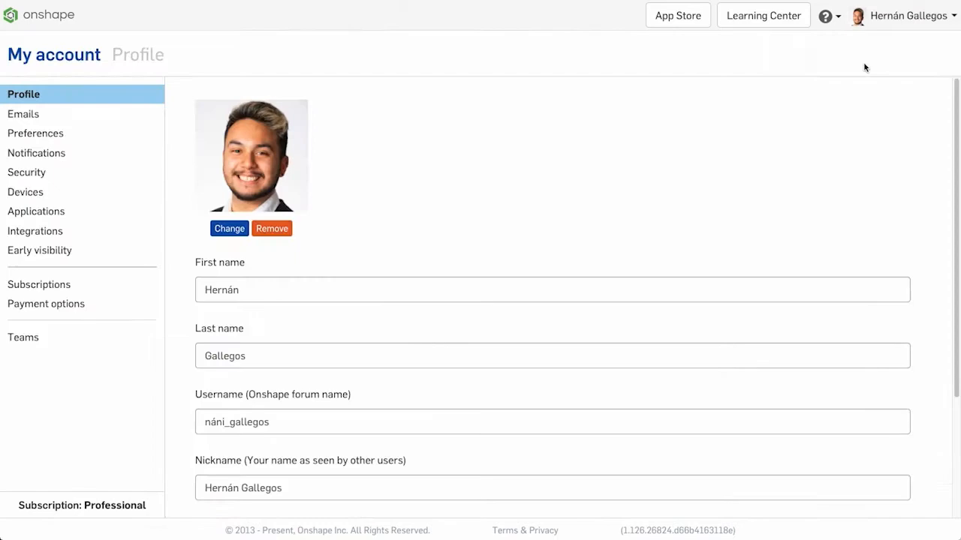
Return to the Log Grapple document tab showing the hydraulic cylinder.
click(36, 154)
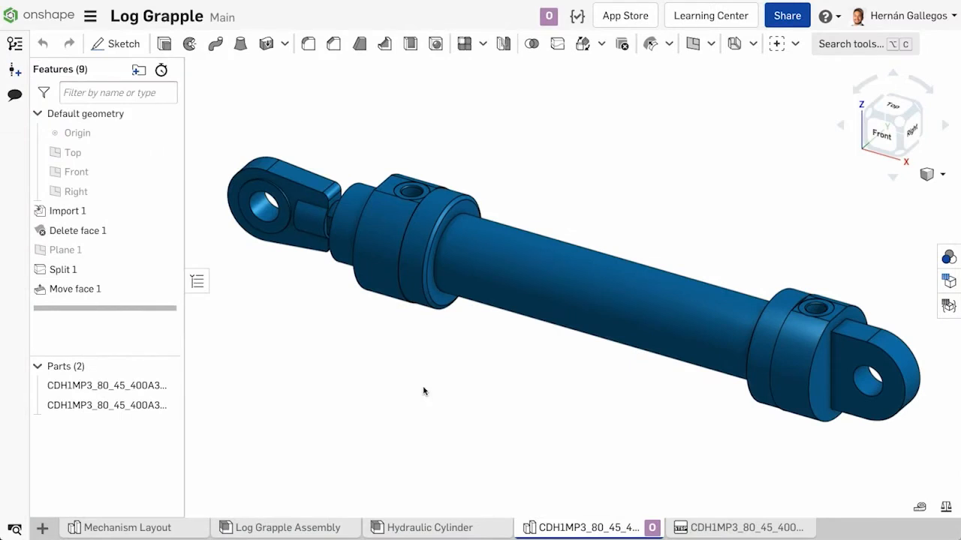
mouse_move(328, 343)
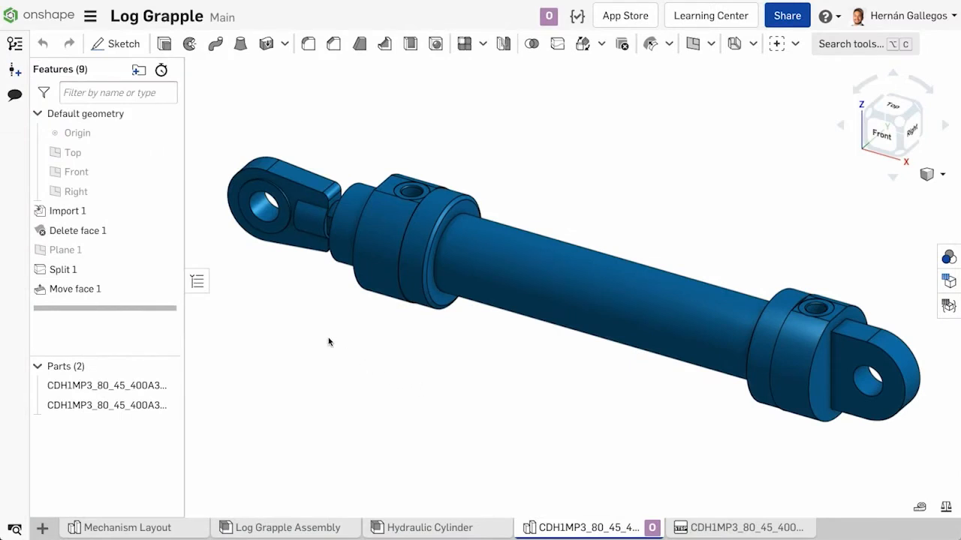
Tag the port hole's edge in a new comment asking 'is the diameter of the hole correct?'.
click(15, 96)
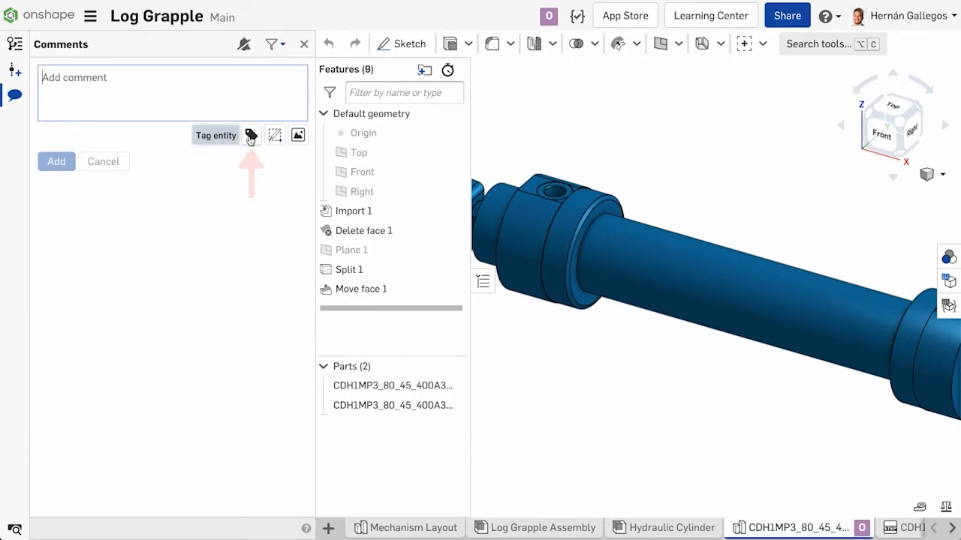
click(251, 135)
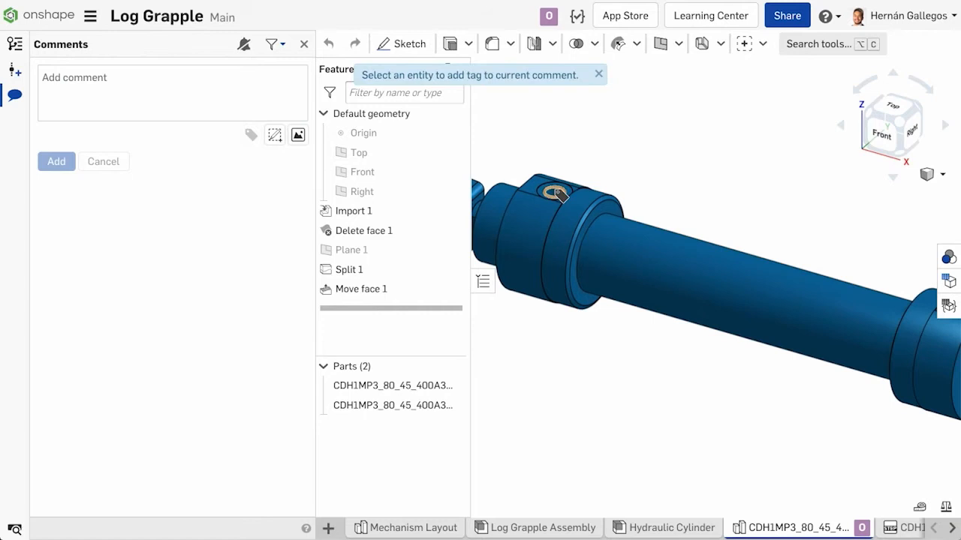
scroll(up, 3)
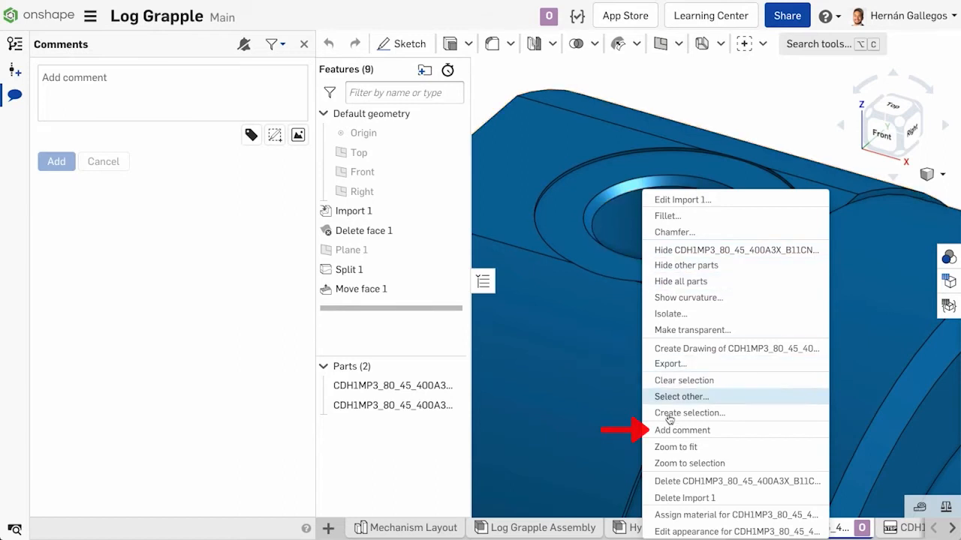
click(682, 430)
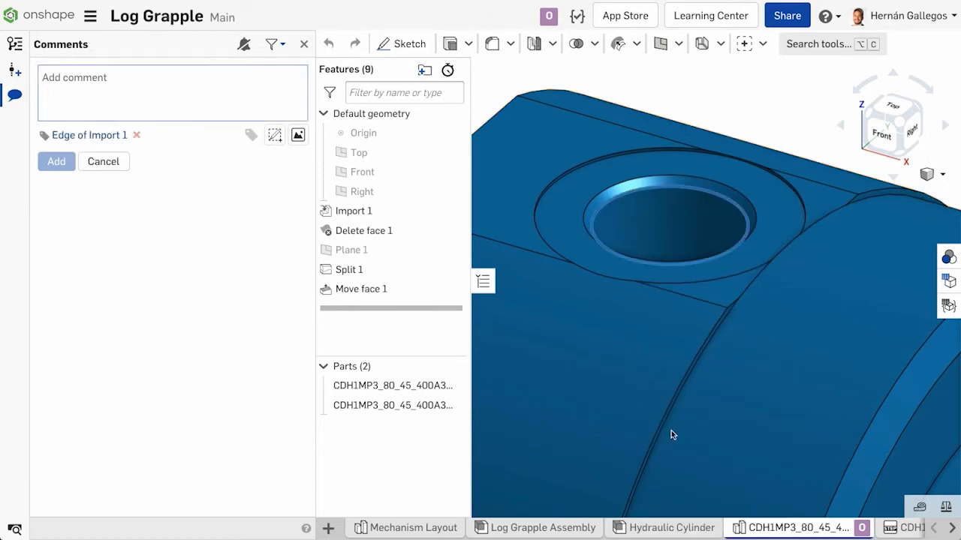
text(is the d)
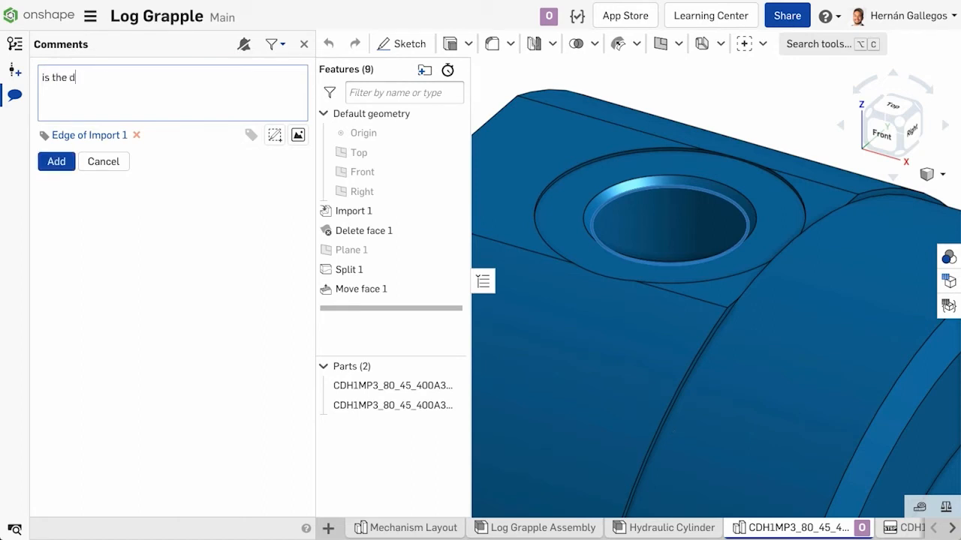
text(iameter of the hole correct?)
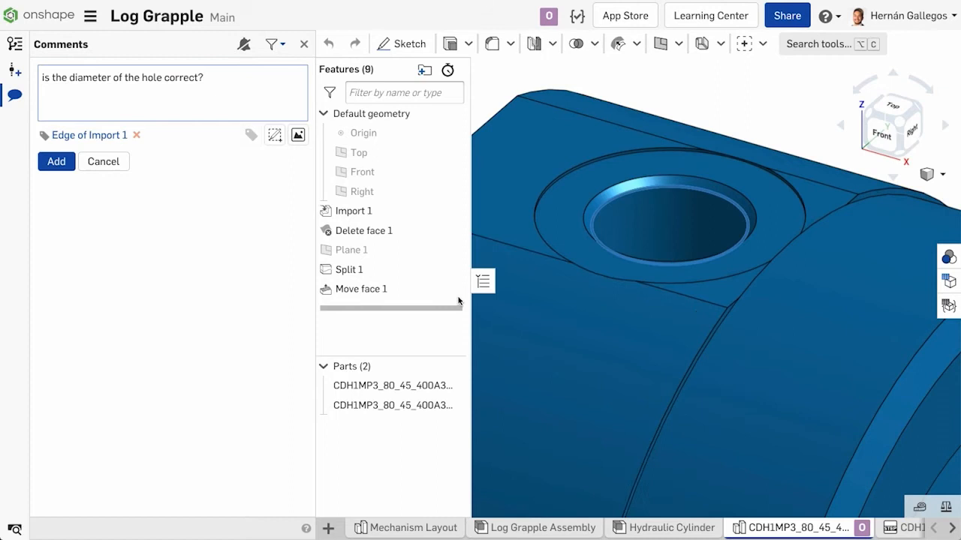
Post the hole-diameter comment tagged to the Import 1 edge.
click(56, 161)
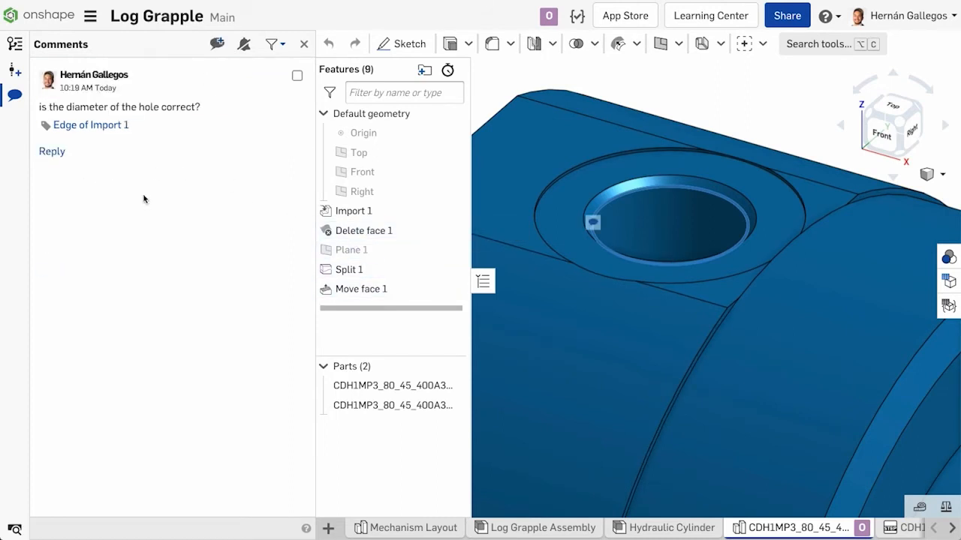
mouse_move(313, 230)
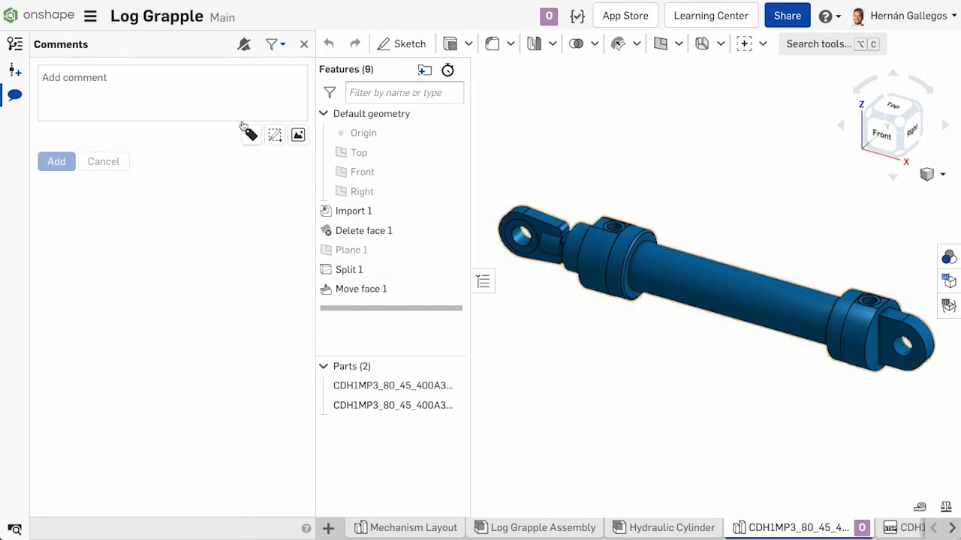
text(@)
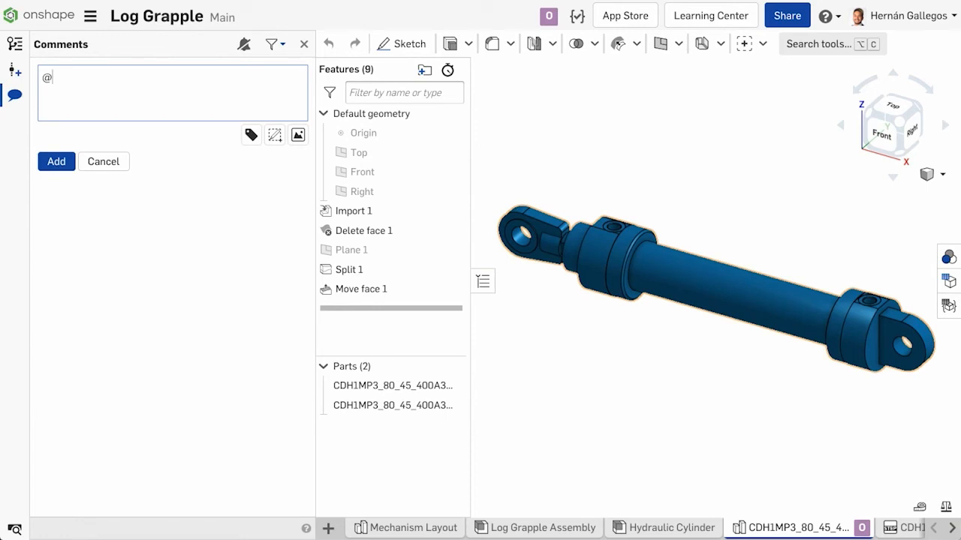
text(Omar)
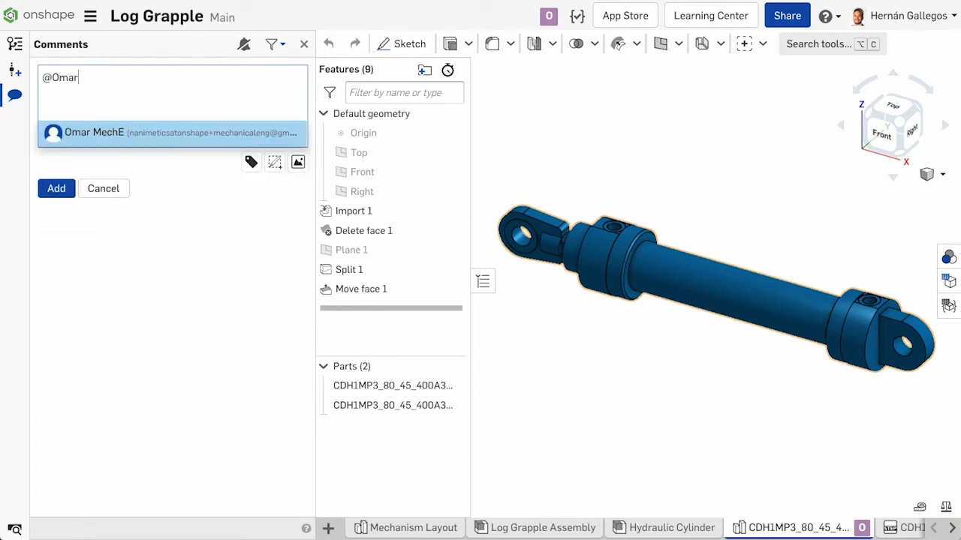
mouse_move(216, 145)
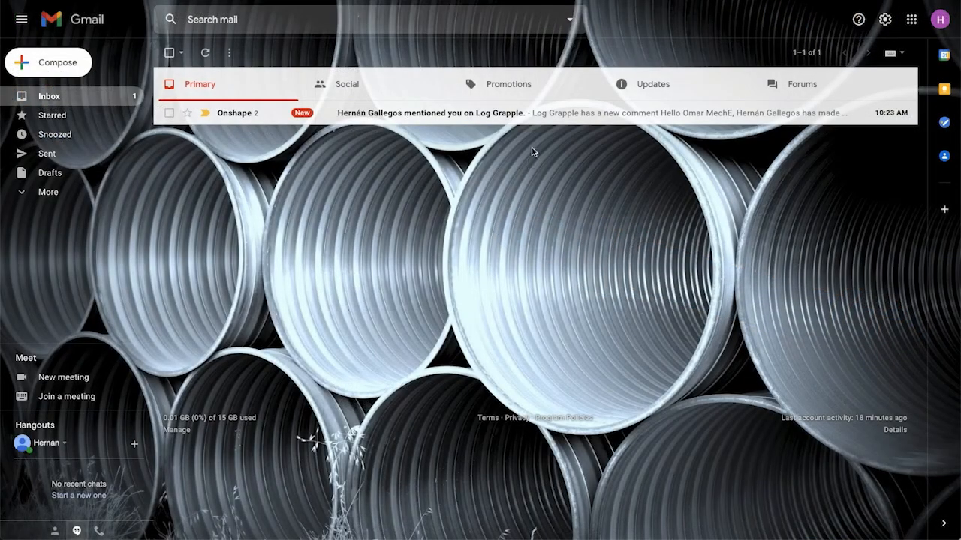
click(430, 113)
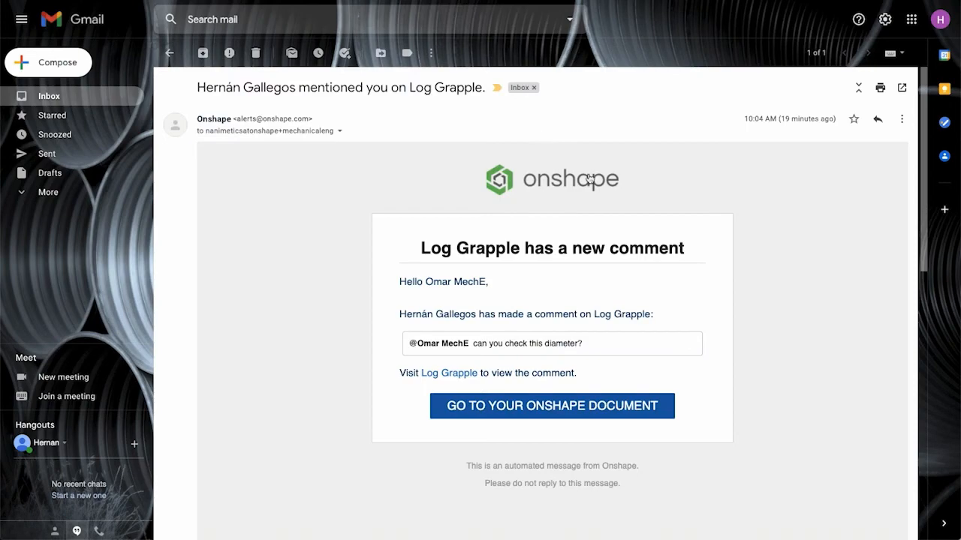
scroll(down, 3)
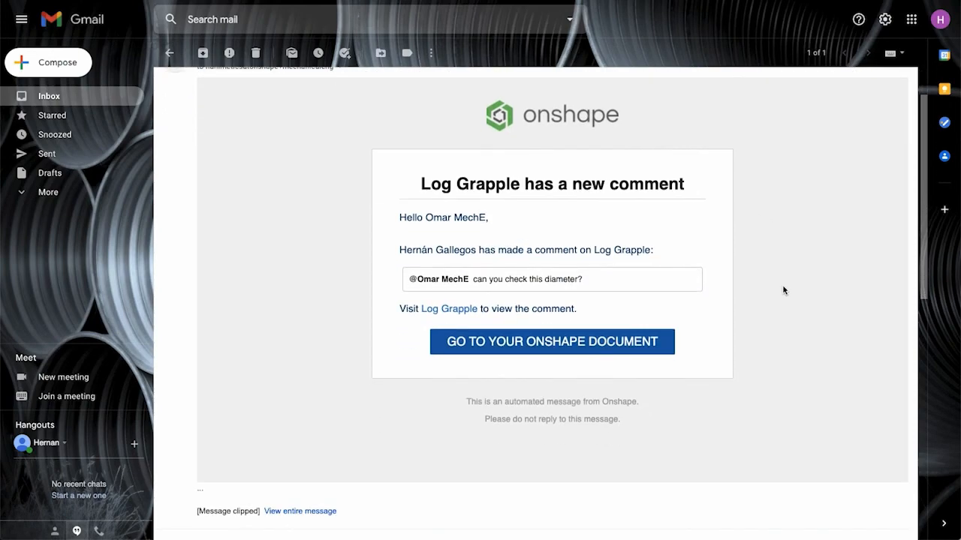
click(551, 342)
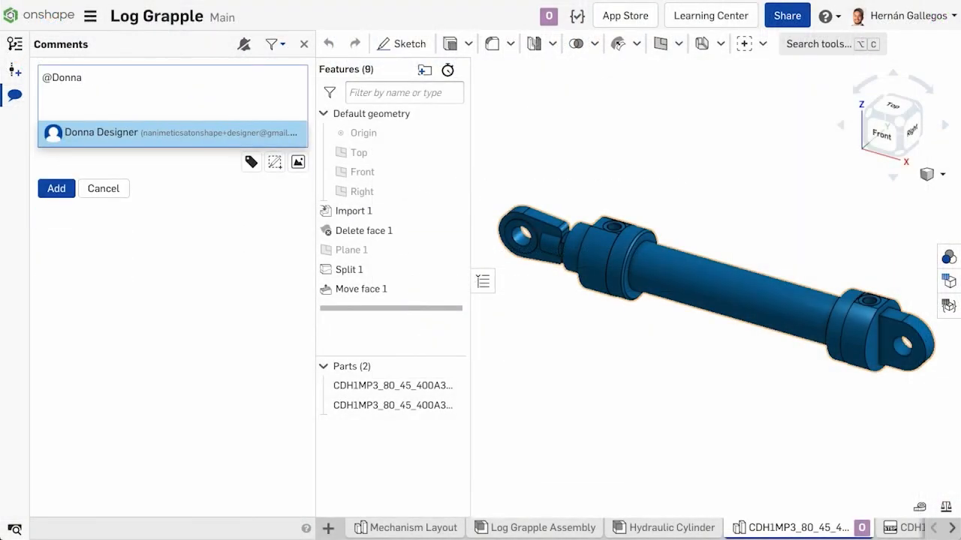
text(can you check this design?)
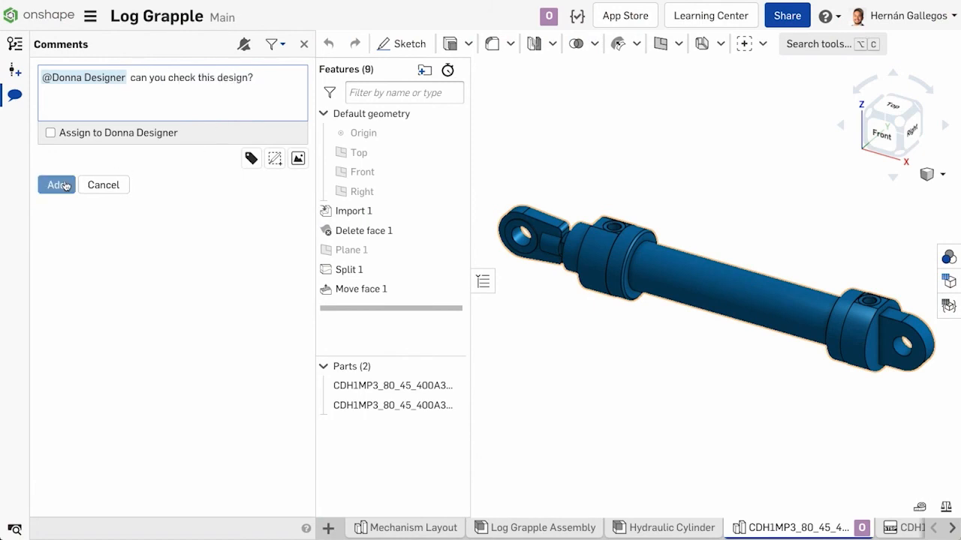
click(56, 185)
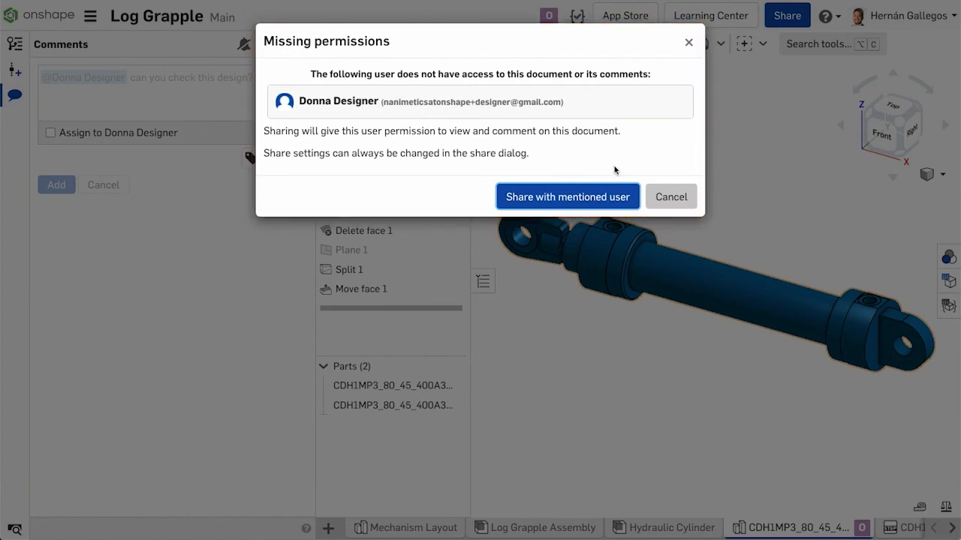
click(670, 195)
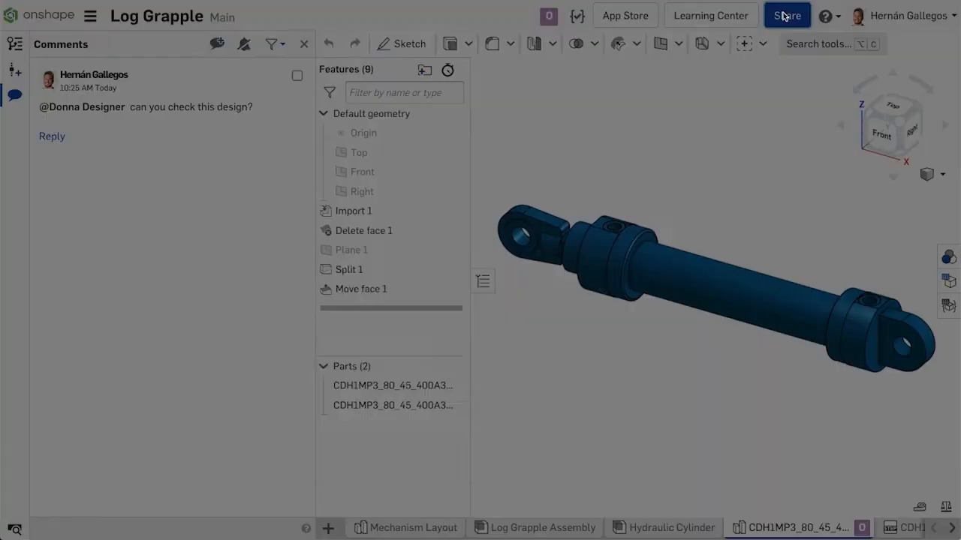
click(786, 15)
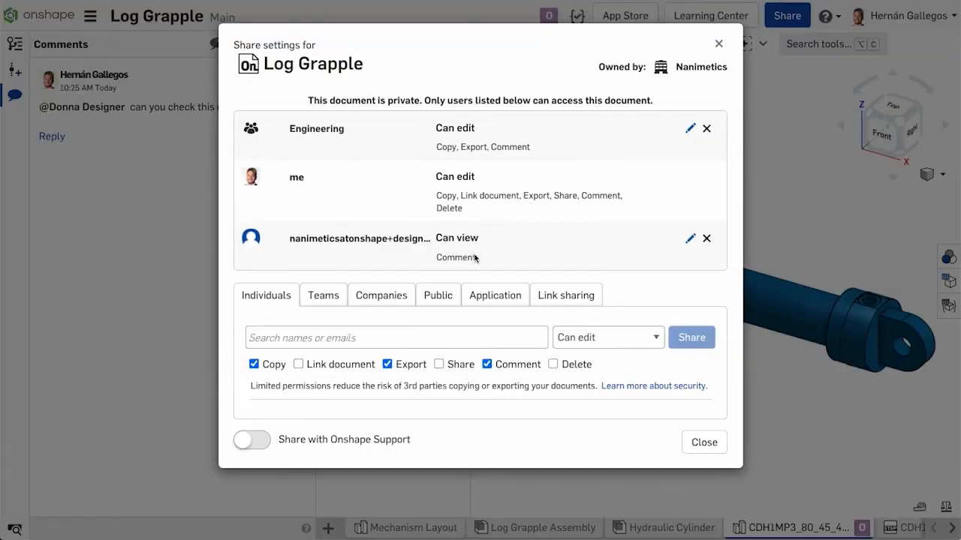
click(703, 442)
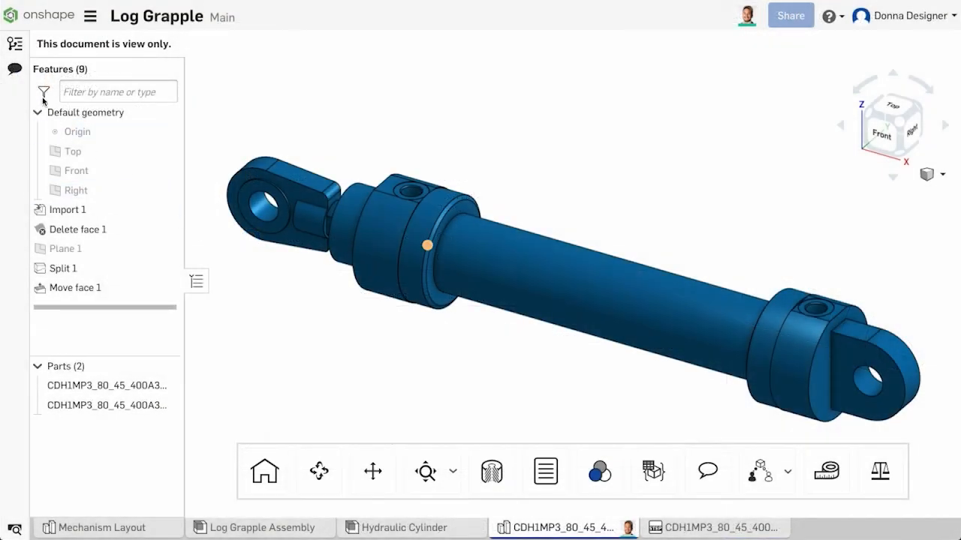